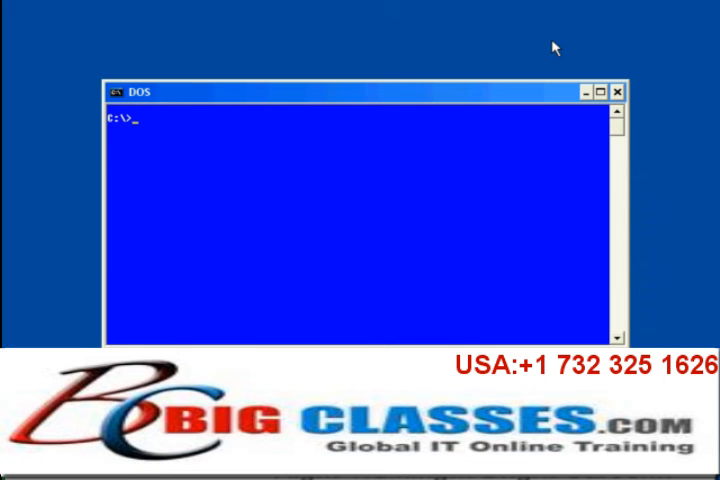
- Create the jwork folder, enter it, and start editing a new Howdy.java in vi
{"action": "type", "text": "mkdir jwork"}
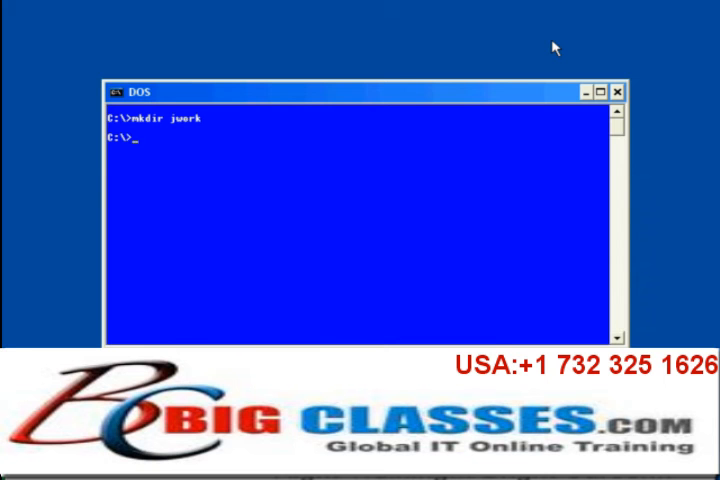
{"action": "type", "text": "cd jwork"}
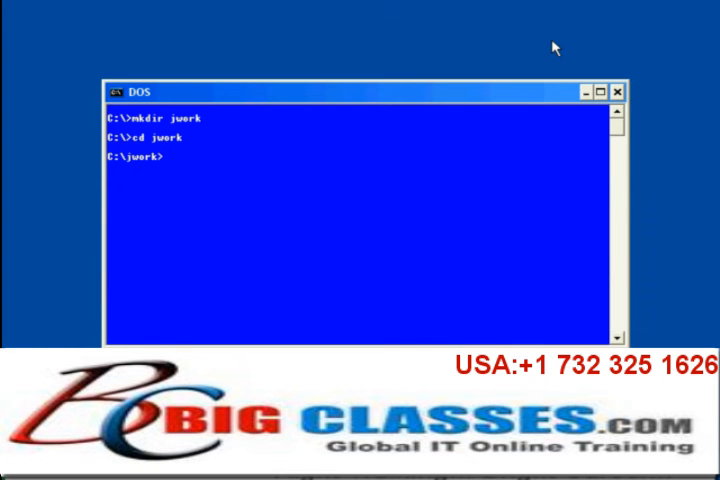
{"action": "type", "text": "vi Howdy."}
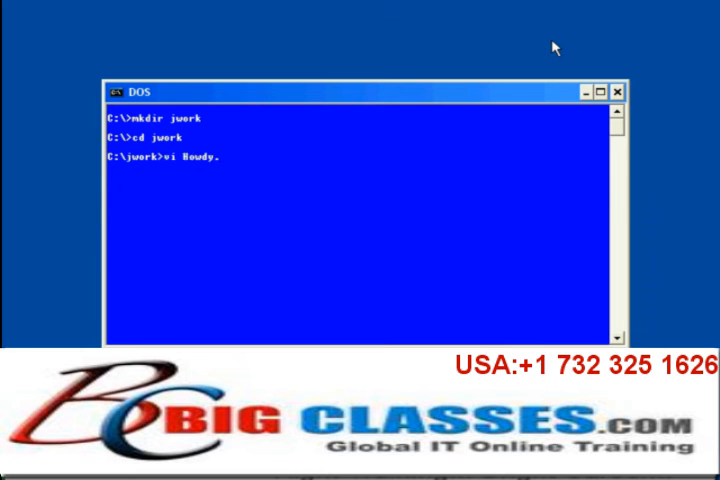
{"action": "type", "text": ".java"}
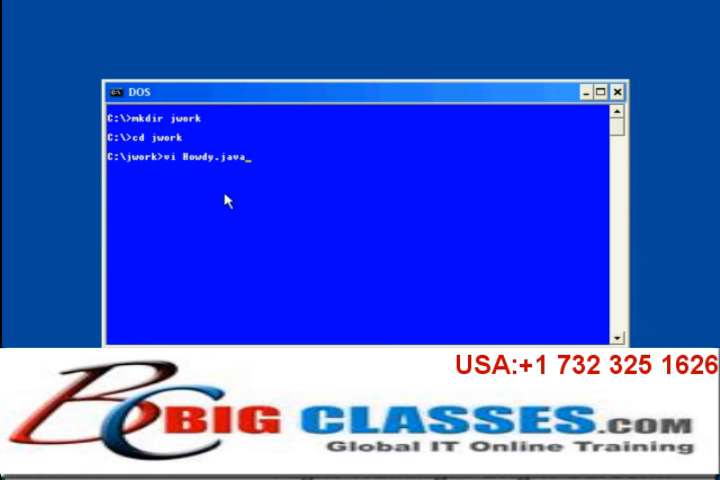
{"action": "mouse_move", "coordinate": [240, 168]}
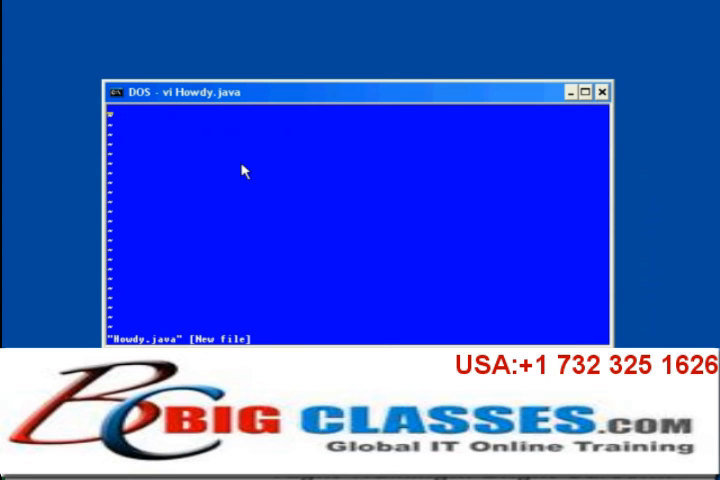
- Write the first line "public class Howdy {" in insert mode
{"action": "type", "text": "public"}
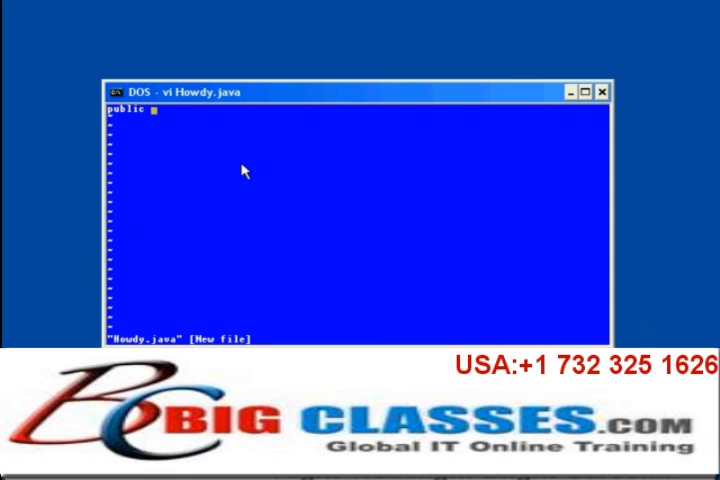
{"action": "type", "text": "class"}
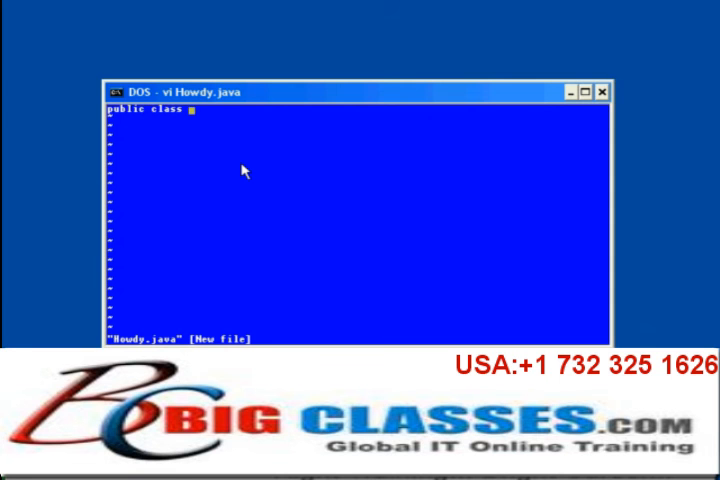
{"action": "type", "text": "Howdy"}
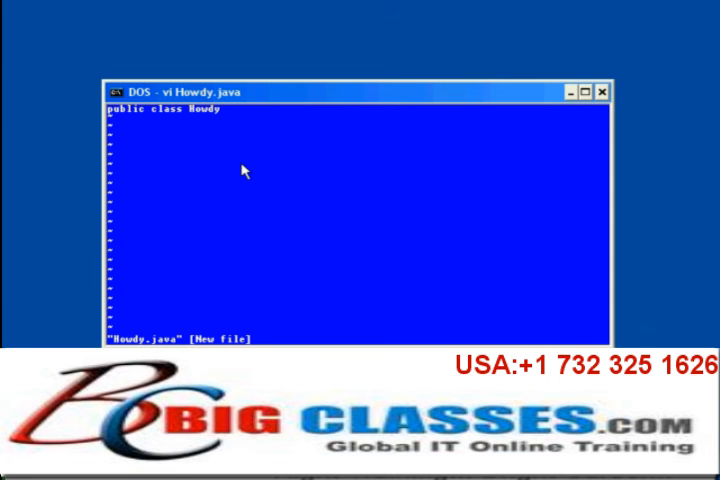
{"action": "type", "text": "C"}
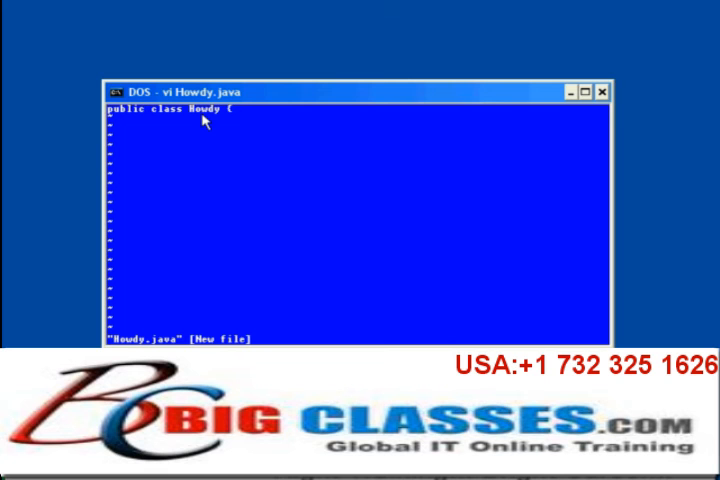
{"action": "type", "text": "{"}
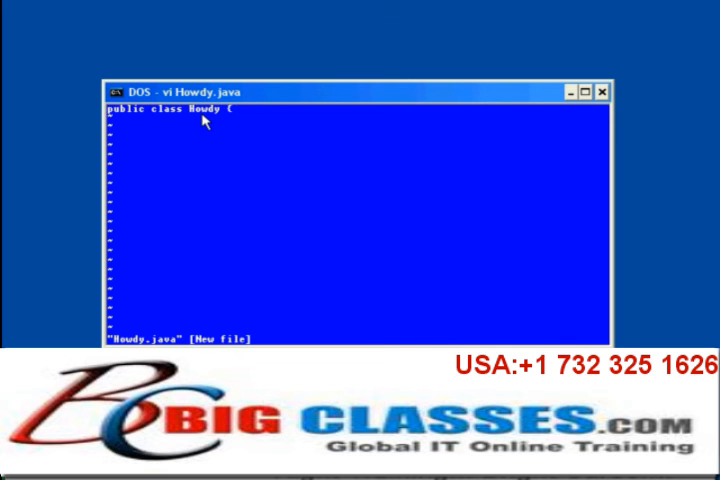
{"action": "mouse_move", "coordinate": [236, 122]}
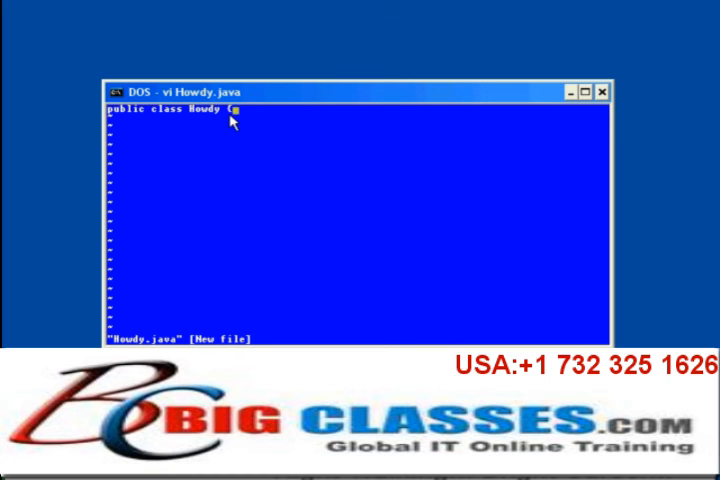
- Write the second line "public static void main(String arg[]) {"
{"action": "type", "text": "public st"}
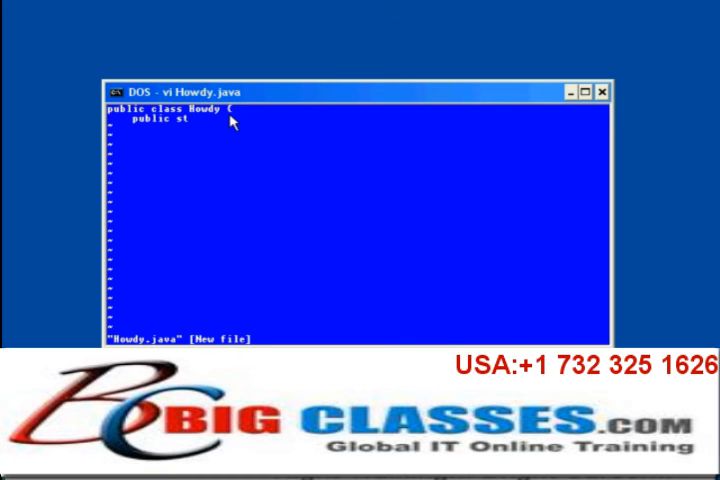
{"action": "type", "text": "atic"}
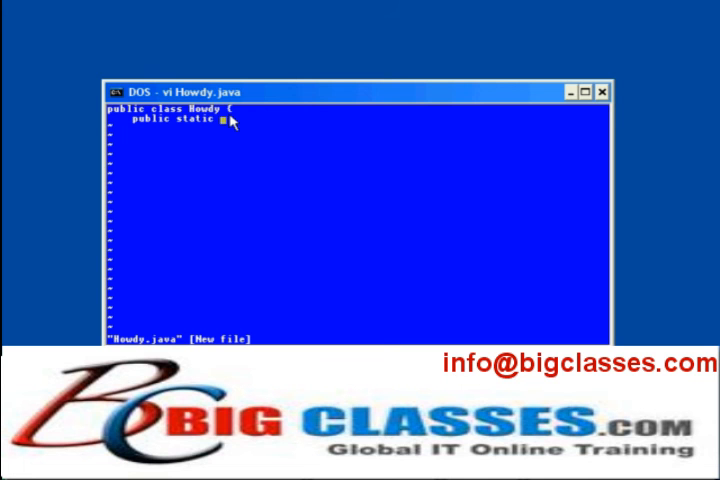
{"action": "type", "text": "void m"}
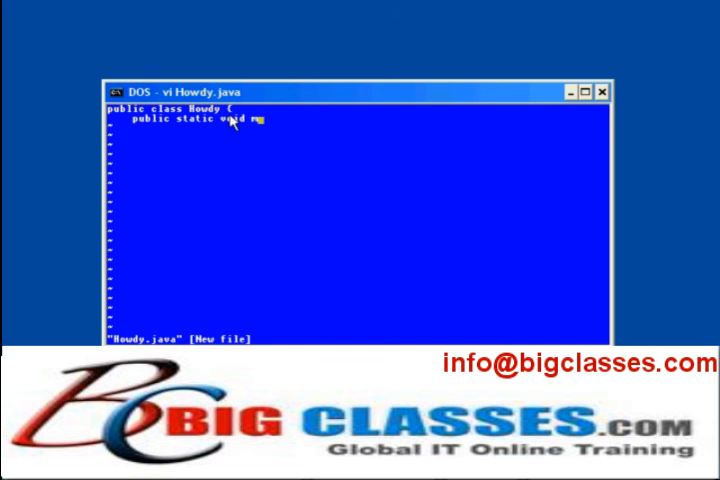
{"action": "type", "text": "main("}
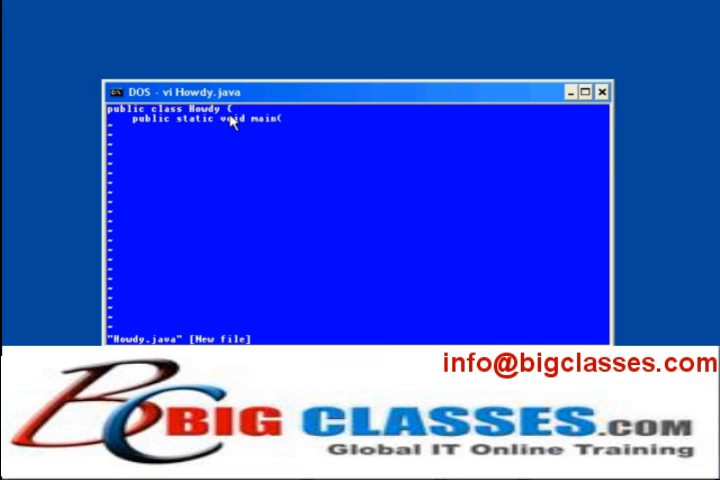
{"action": "type", "text": "String"}
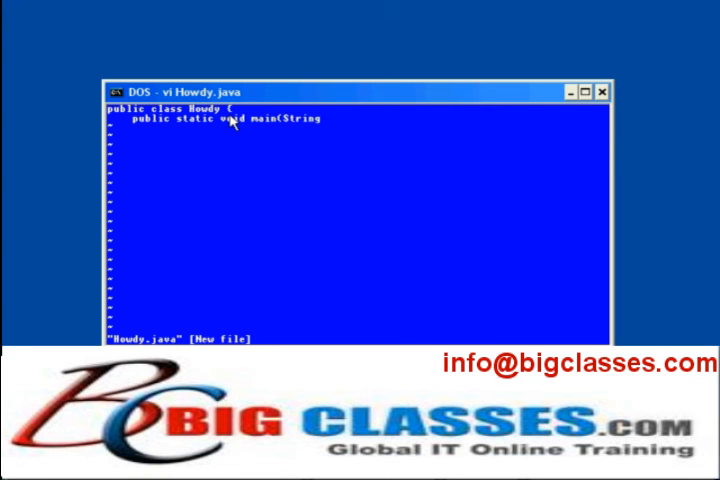
{"action": "type", "text": "arg"}
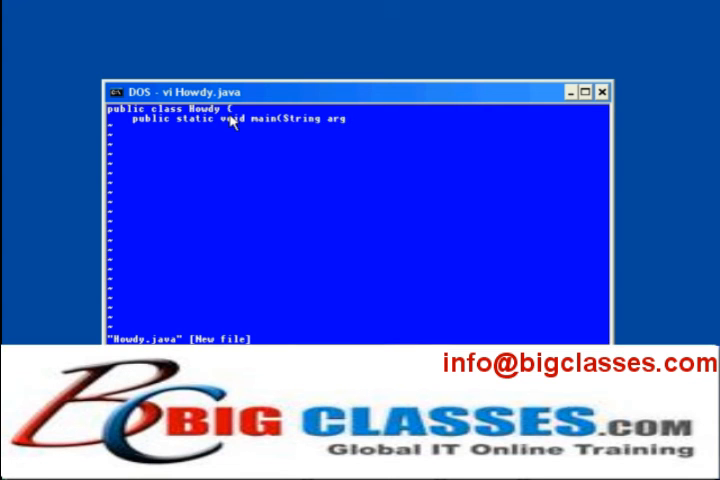
{"action": "type", "text": "[]) {"}
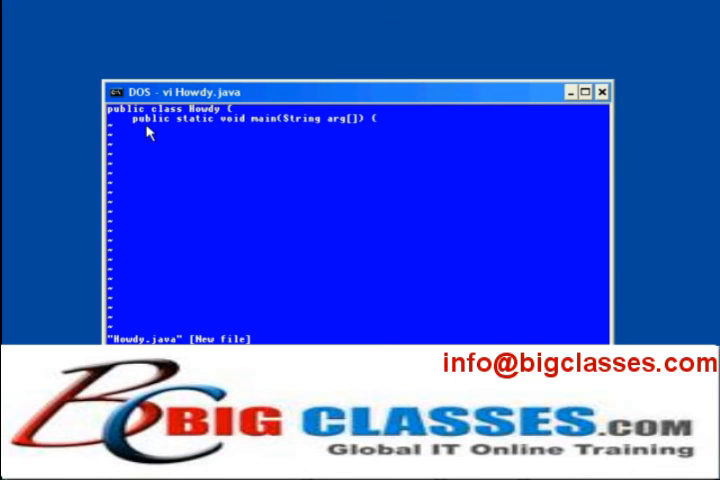
{"action": "type", "text": "{"}
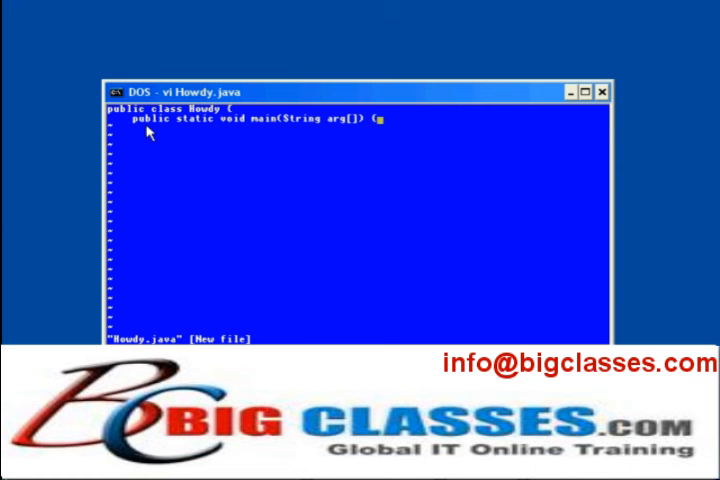
{"action": "mouse_move", "coordinate": [200, 136]}
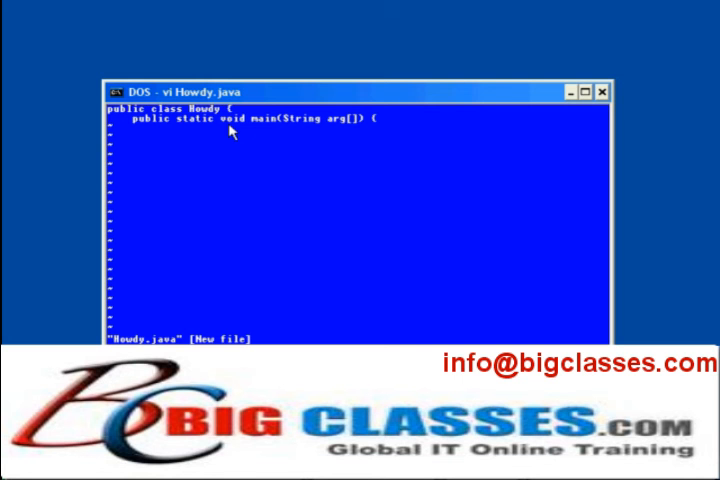
{"action": "type", "text": "{"}
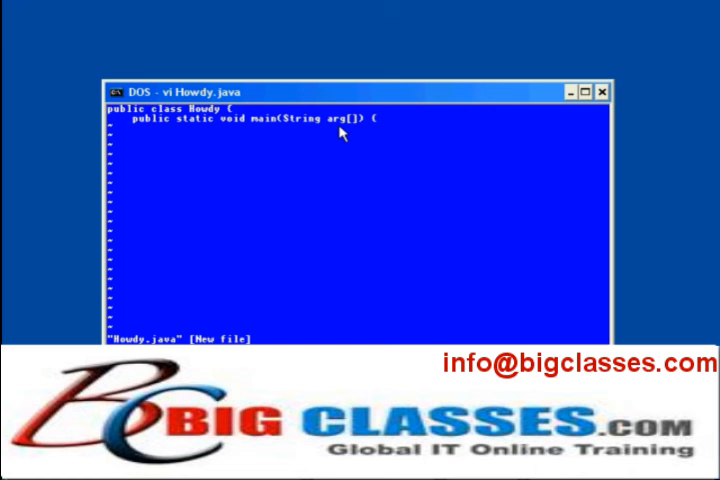
{"action": "type", "text": "{"}
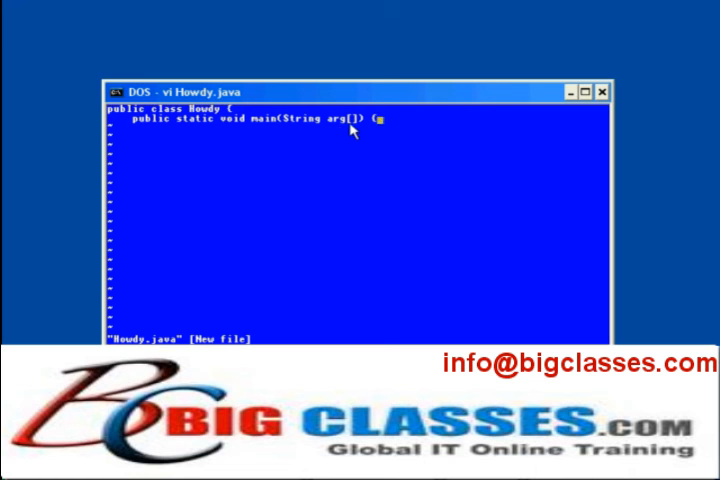
{"action": "mouse_move", "coordinate": [332, 132]}
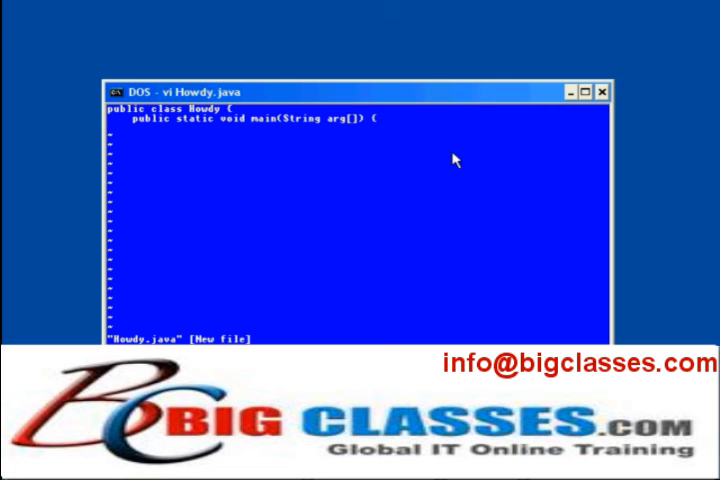
- Add System.out.println("Howdy Y'all!"); and the closing braces to finish Howdy.java
{"action": "type", "text": "System.out.print"}
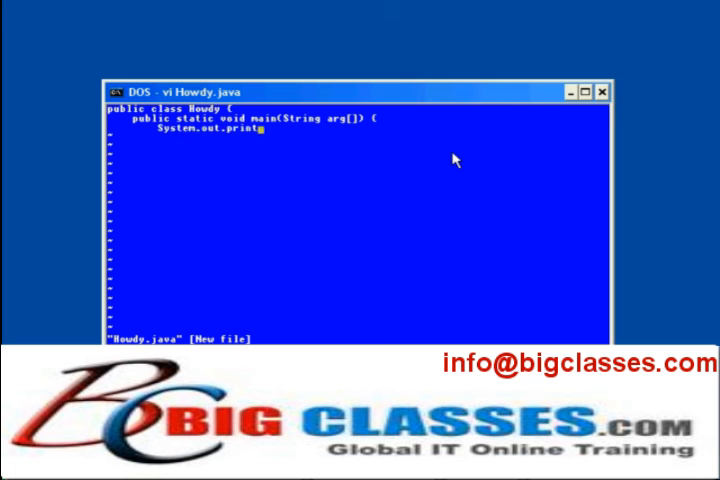
{"action": "type", "text": "ln(\"H"}
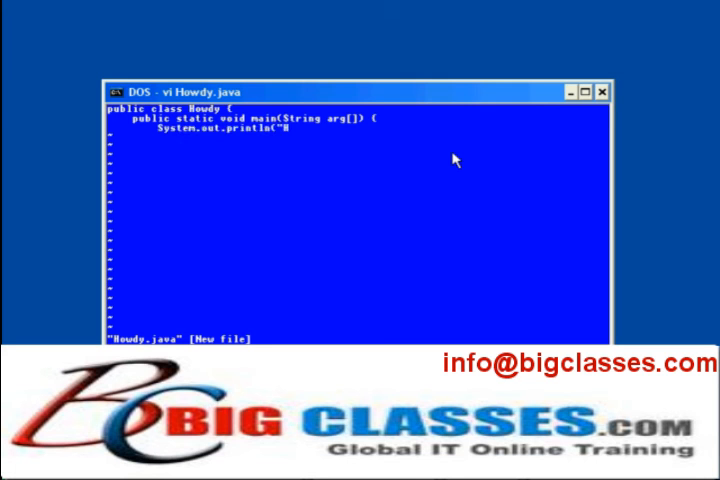
{"action": "type", "text": "Howdy Y'all!\");"}
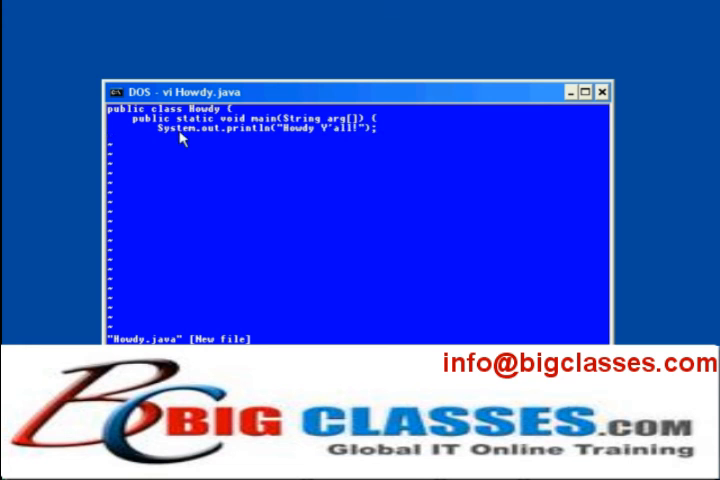
{"action": "mouse_move", "coordinate": [196, 144]}
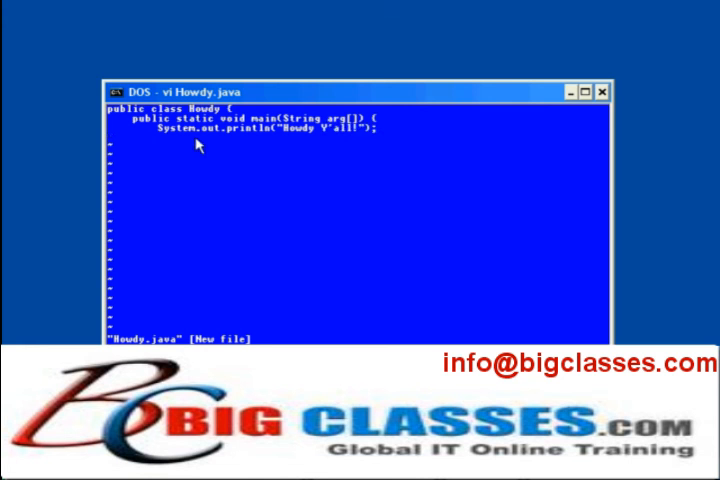
{"action": "mouse_move", "coordinate": [210, 144]}
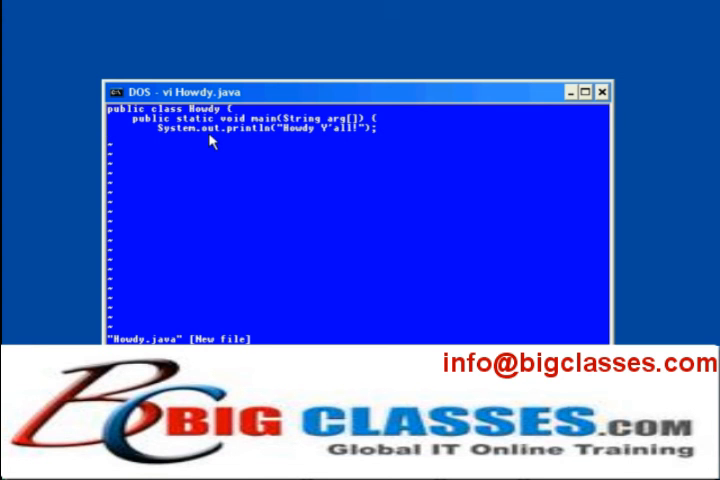
{"action": "mouse_move", "coordinate": [262, 144]}
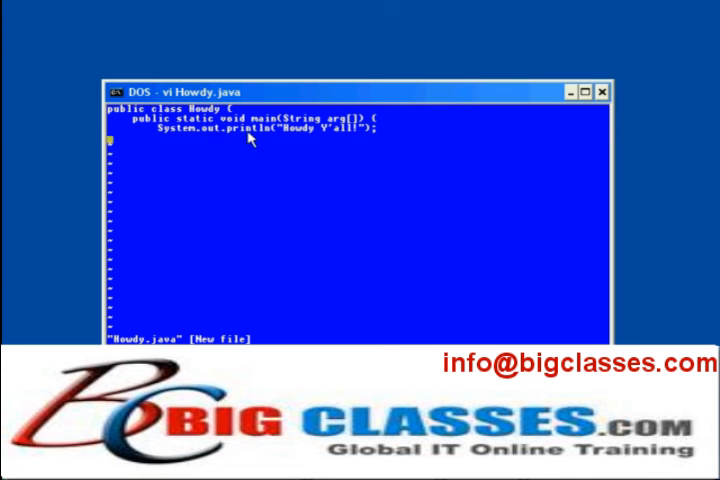
{"action": "mouse_move", "coordinate": [284, 150]}
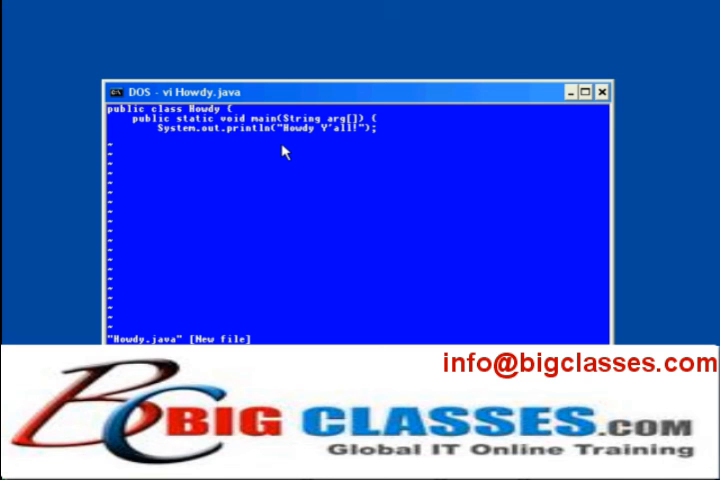
{"action": "type", "text": "}"}
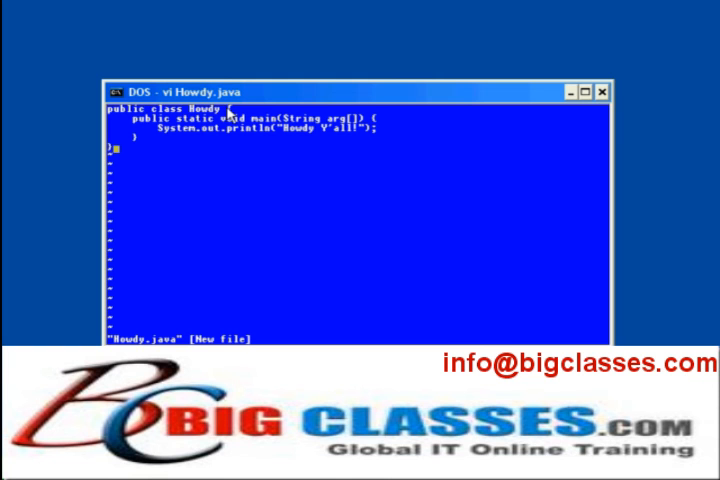
{"action": "mouse_move", "coordinate": [112, 156]}
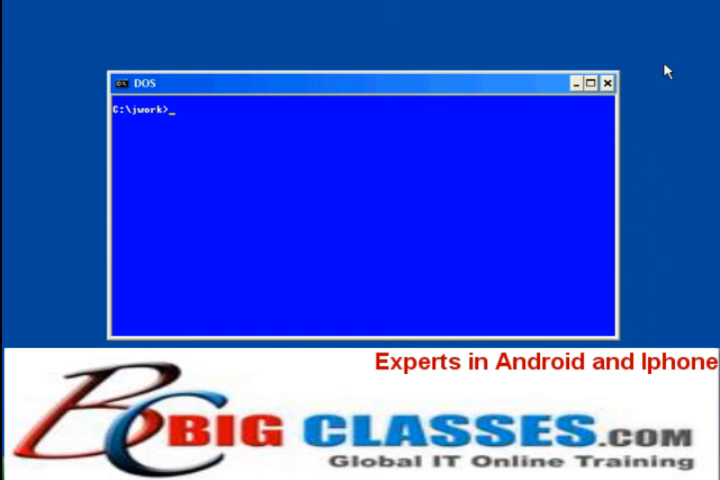
- List the jwork folder showing Howdy.java and compile it with javac Howdy.java
{"action": "type", "text": "dir"}
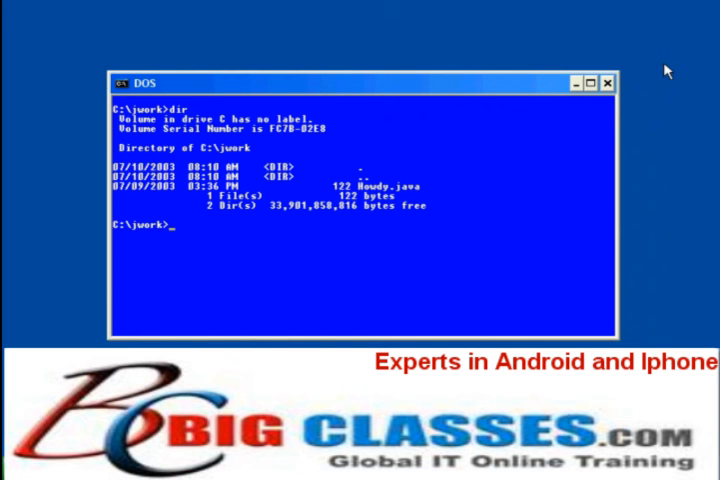
{"action": "type", "text": "javac"}
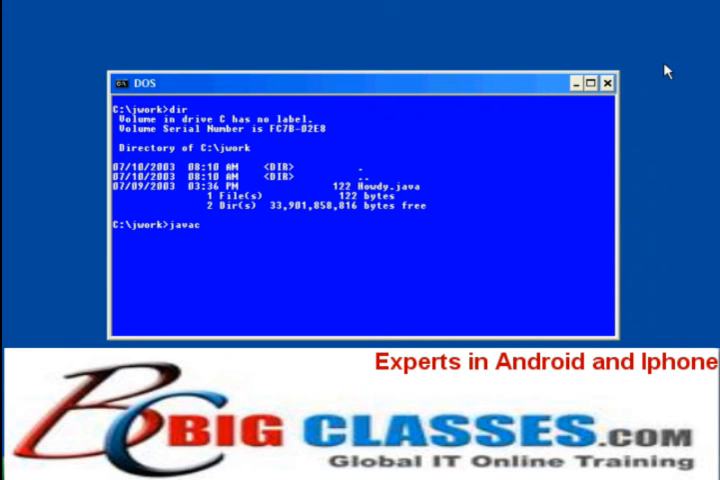
{"action": "type", "text": "Howdy.java"}
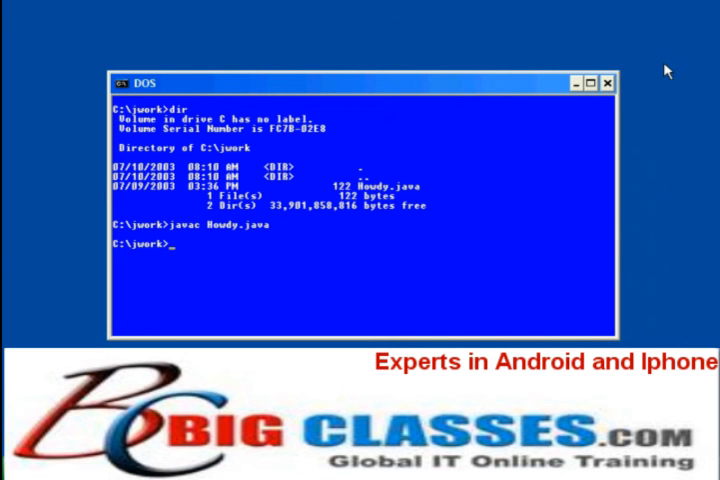
- List the folder showing Howdy.class, run java Howdy to print "Howdy Y'all!", and clear the screen
{"action": "type", "text": "dir"}
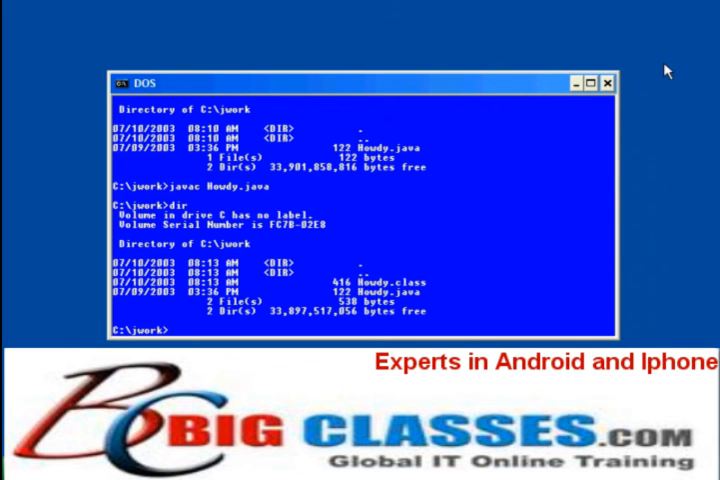
{"action": "type", "text": "java Howdy"}
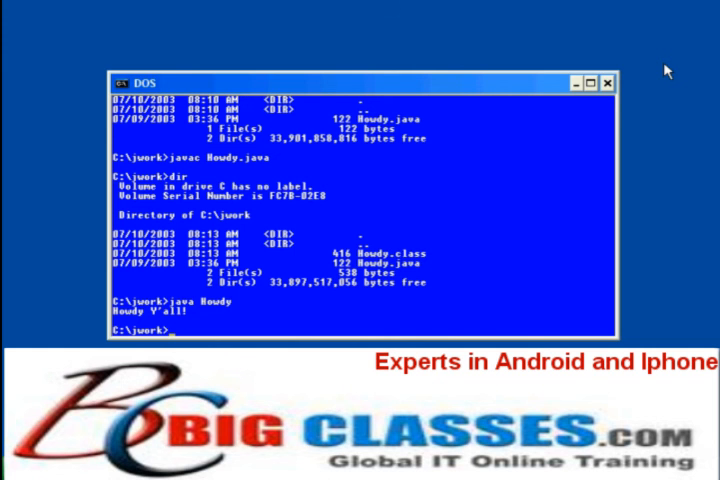
{"action": "type", "text": "cl"}
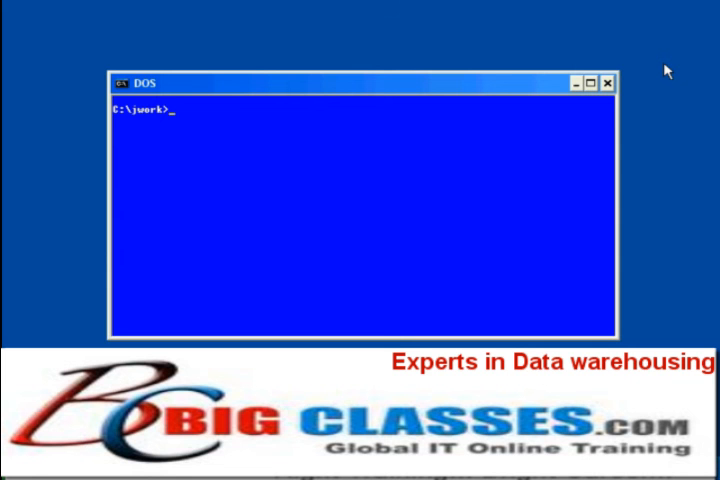
- Show javac's usage and option list, then page through java's options with java | more
{"action": "type", "text": "javac"}
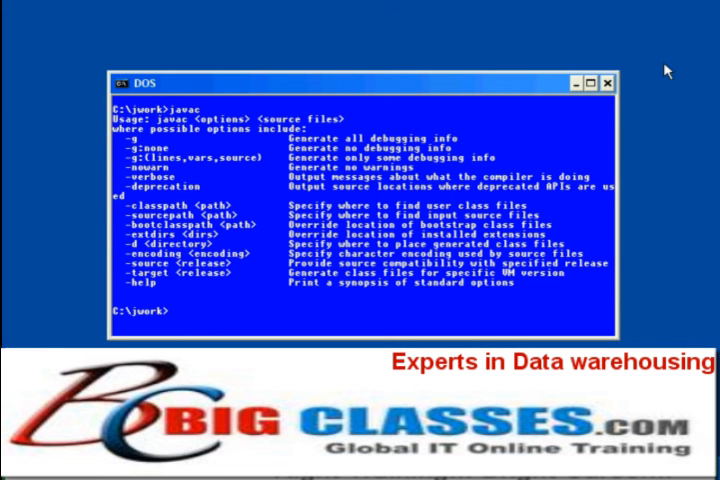
{"action": "type", "text": "java"}
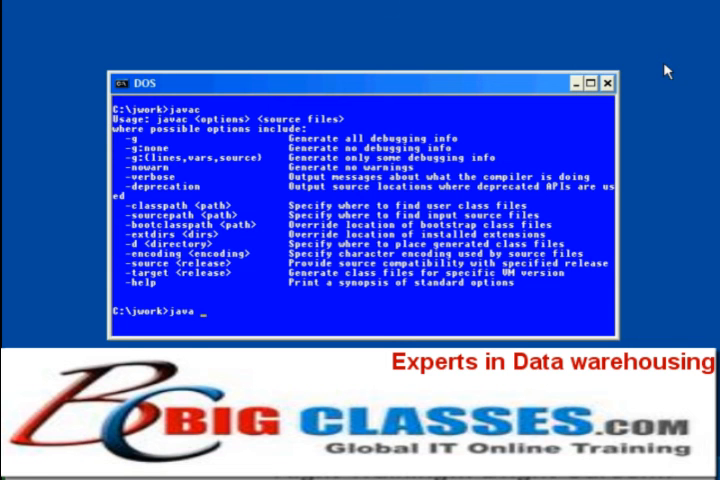
{"action": "type", "text": "| more"}
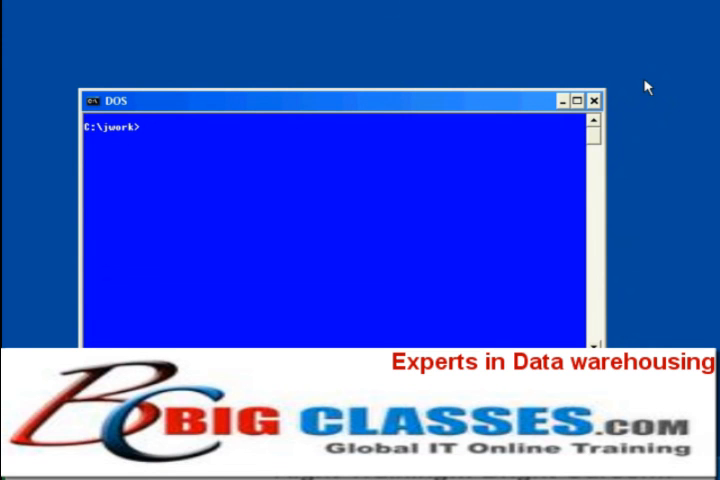
- Open HowdyWindow.java in vi to view its Frame subclass code
{"action": "type", "text": "vi"}
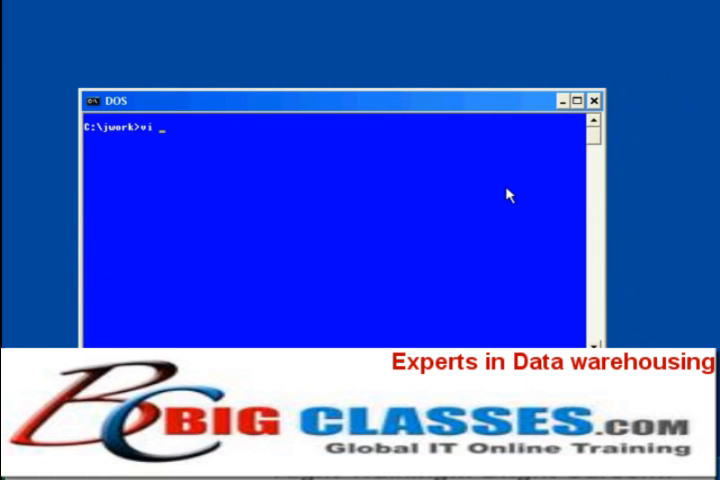
{"action": "type", "text": "HowdyWindo"}
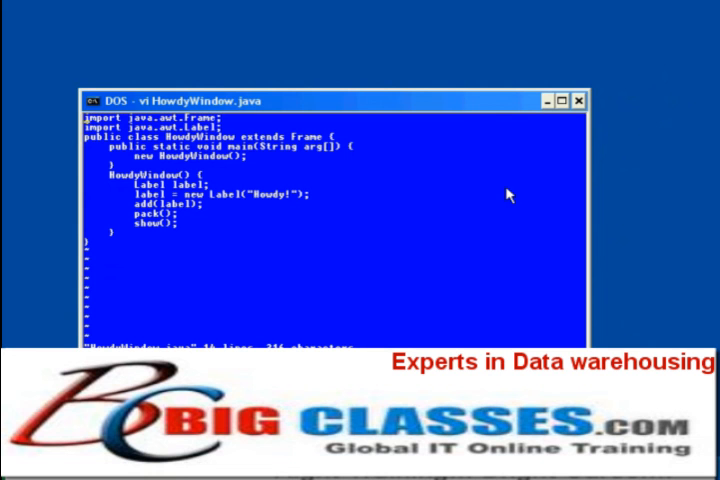
{"action": "mouse_move", "coordinate": [124, 136]}
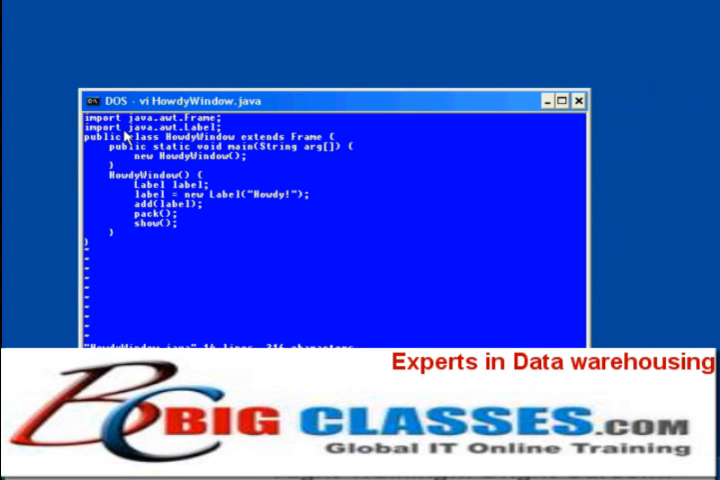
{"action": "mouse_move", "coordinate": [164, 150]}
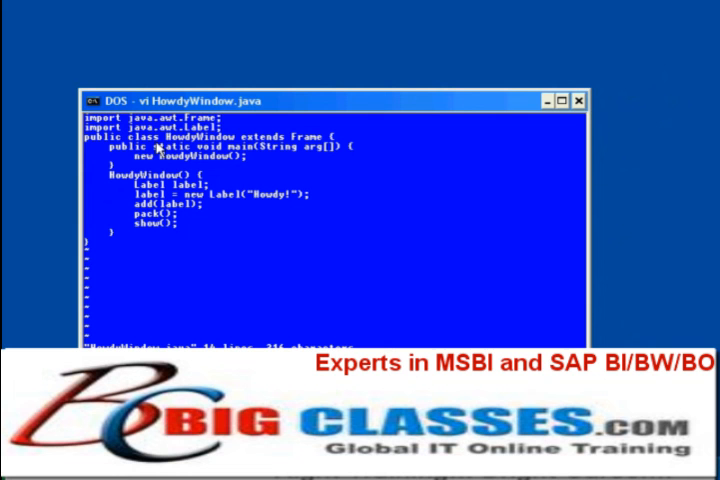
{"action": "mouse_move", "coordinate": [240, 156]}
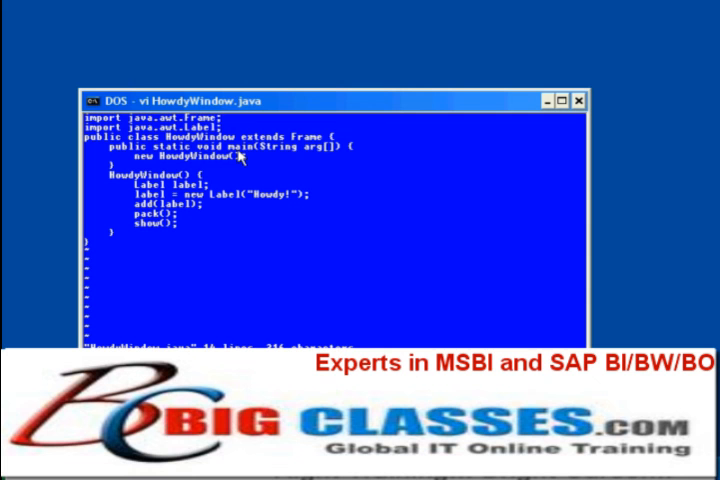
{"action": "mouse_move", "coordinate": [144, 170]}
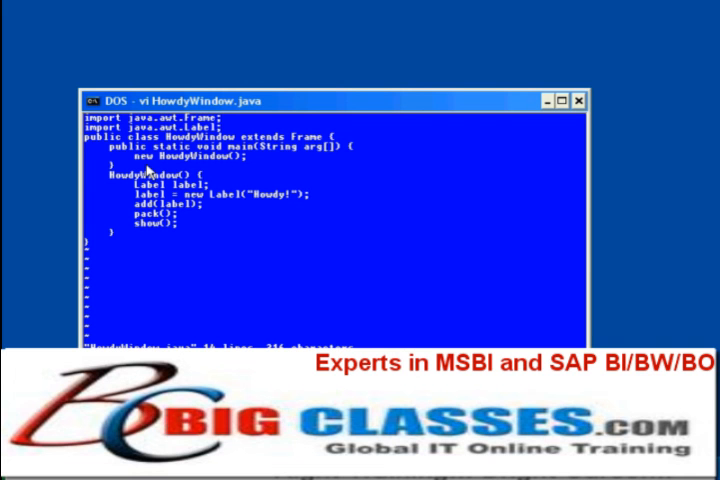
{"action": "mouse_move", "coordinate": [164, 184]}
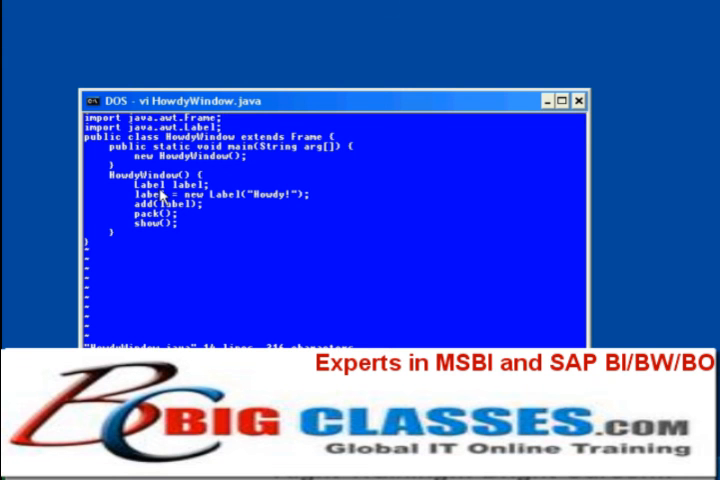
{"action": "mouse_move", "coordinate": [168, 196]}
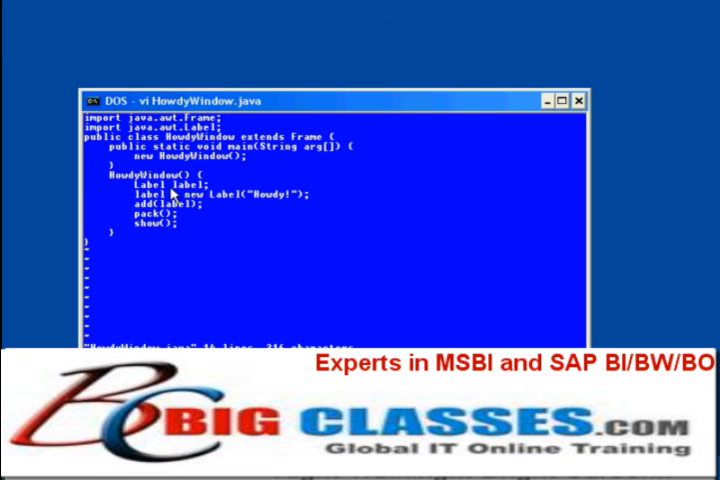
{"action": "mouse_move", "coordinate": [200, 212]}
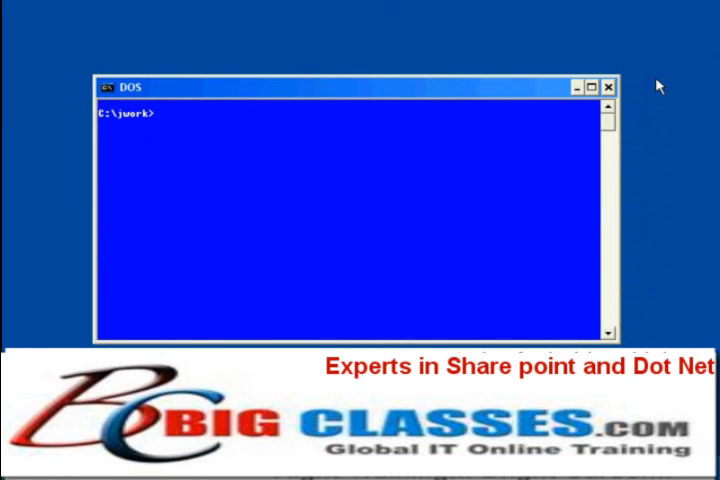
- Compile HowdyWindow.java with javac and begin the java launch command
{"action": "type", "text": "javac How"}
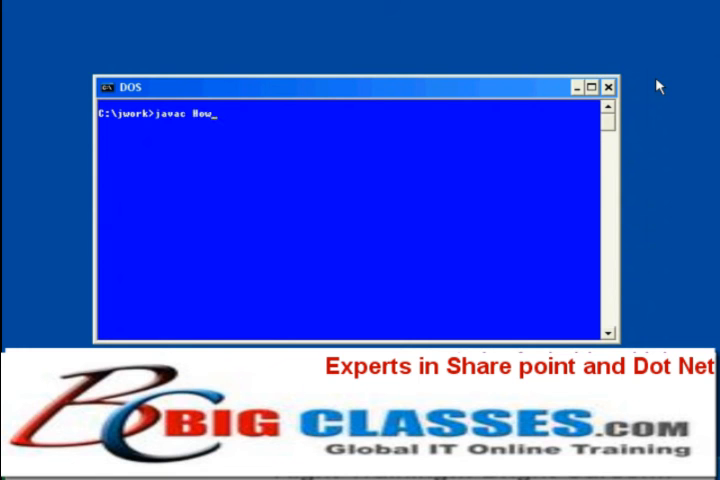
{"action": "type", "text": "dyWindow."}
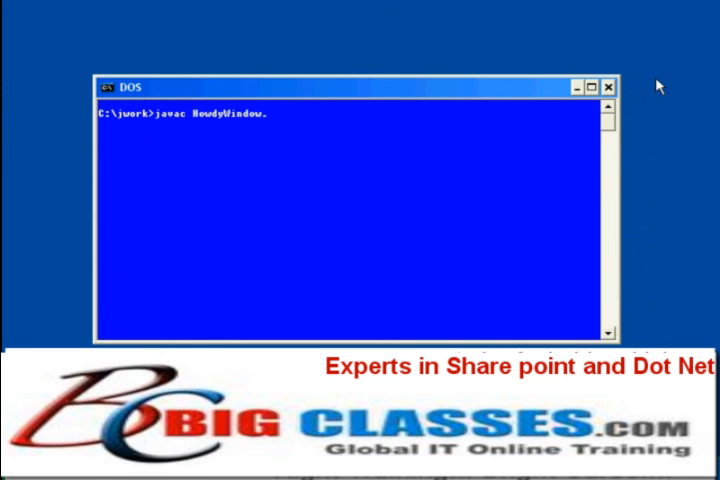
{"action": "type", "text": "java"}
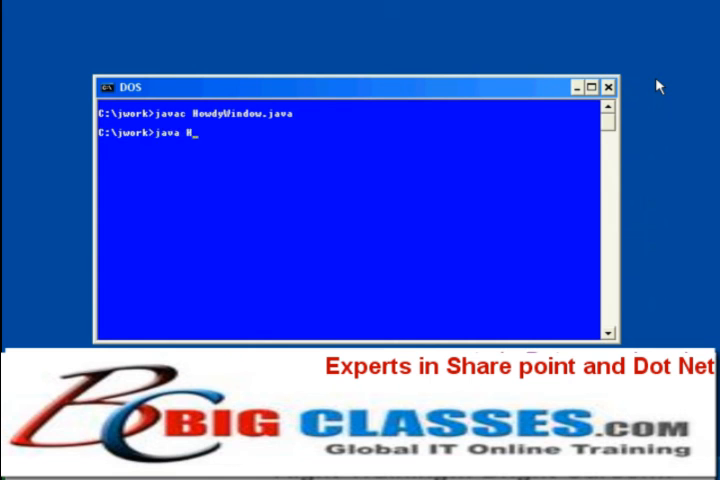
- Run java HowdyWindow so a small window showing "Howdy!" appears
{"action": "type", "text": "owdyWin"}
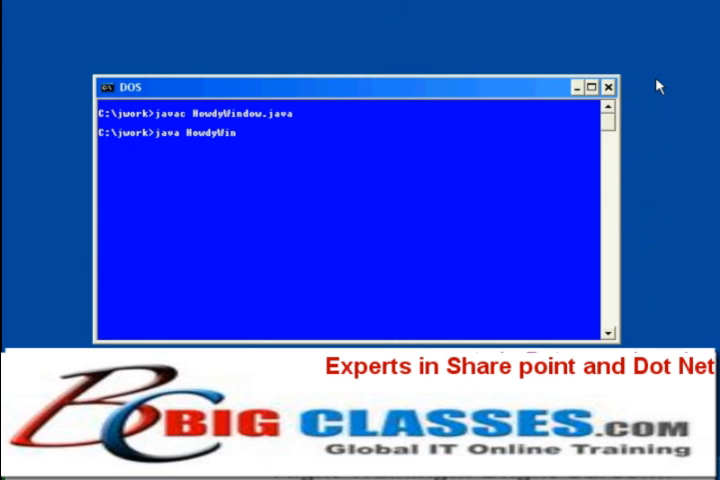
{"action": "key", "text": "enter"}
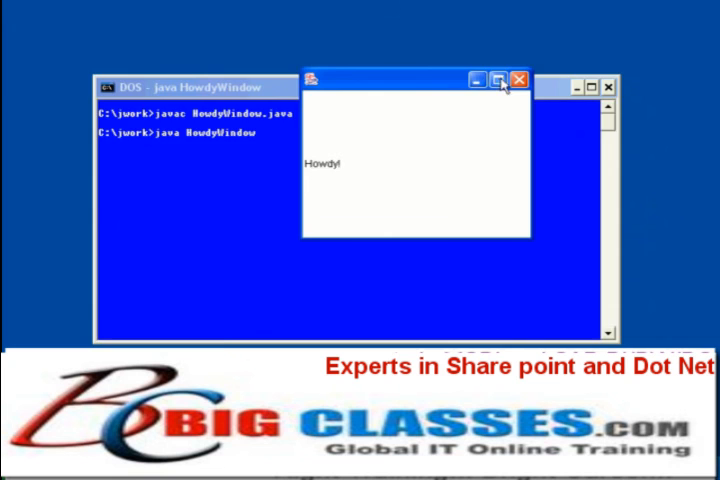
{"action": "left_click", "coordinate": [500, 80]}
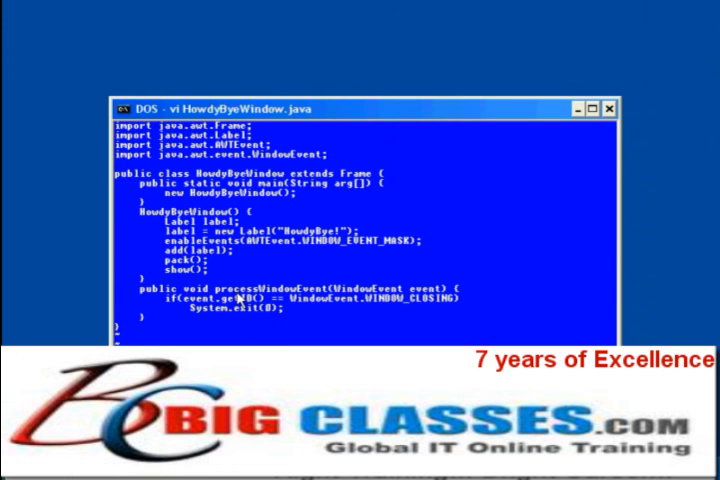
{"action": "mouse_move", "coordinate": [318, 310]}
{"action": "type", "text": "javac HowdyByeWindow.java"}
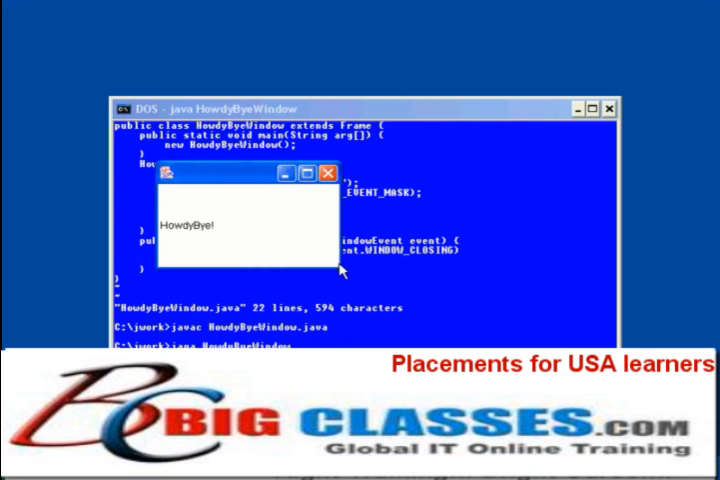
{"action": "mouse_move", "coordinate": [170, 180]}
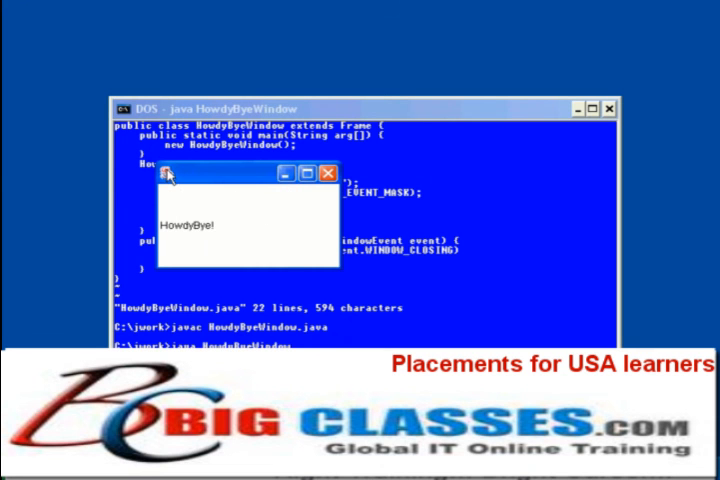
- Close the HowdyBye! window via its close button, ending the program and returning to the DOS prompt
{"action": "left_click", "coordinate": [172, 172]}
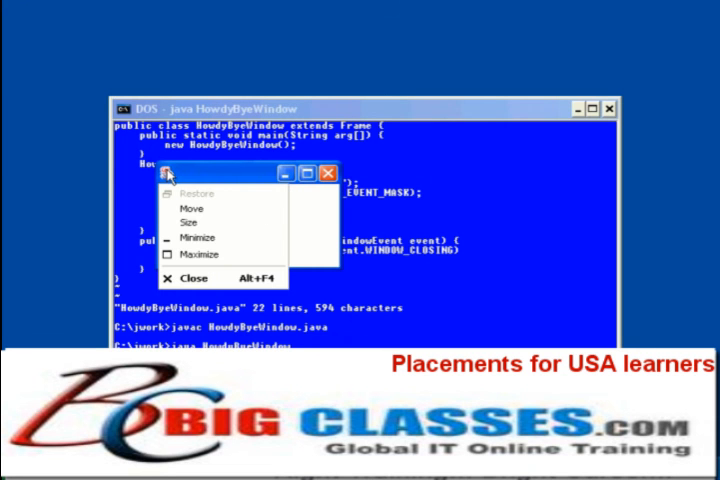
{"action": "mouse_move", "coordinate": [196, 278]}
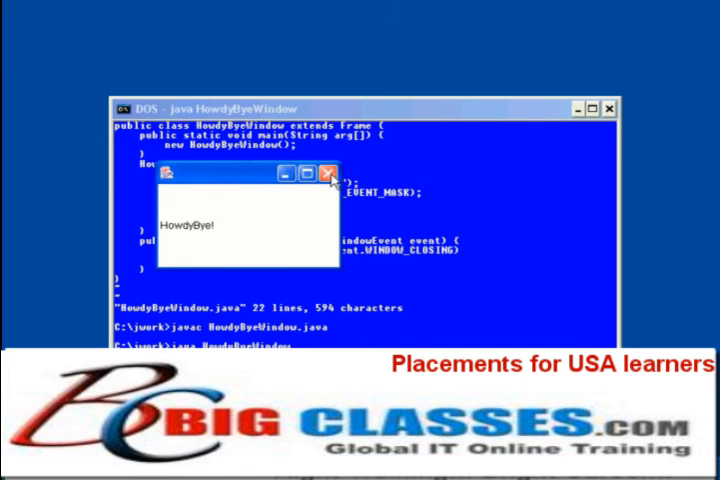
{"action": "mouse_move", "coordinate": [330, 172]}
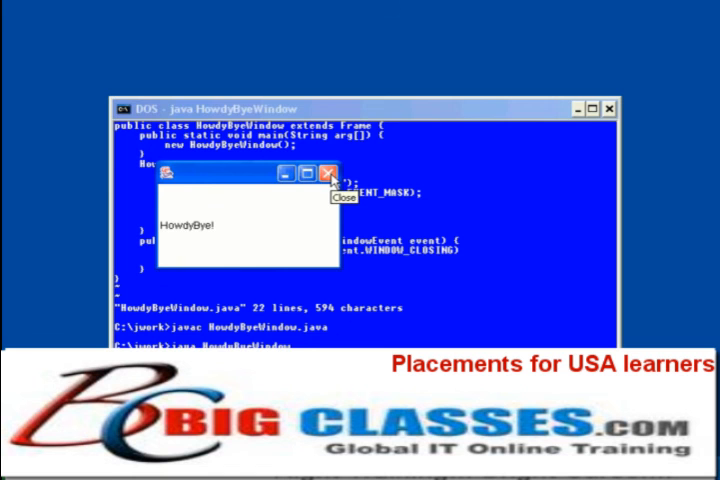
{"action": "left_click", "coordinate": [328, 172]}
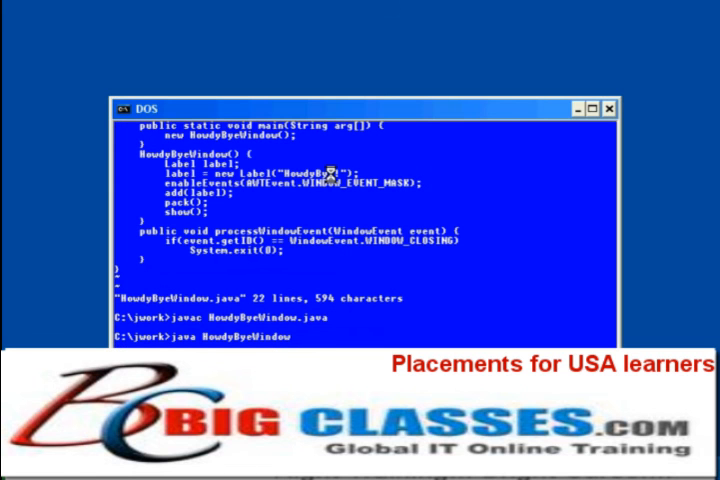